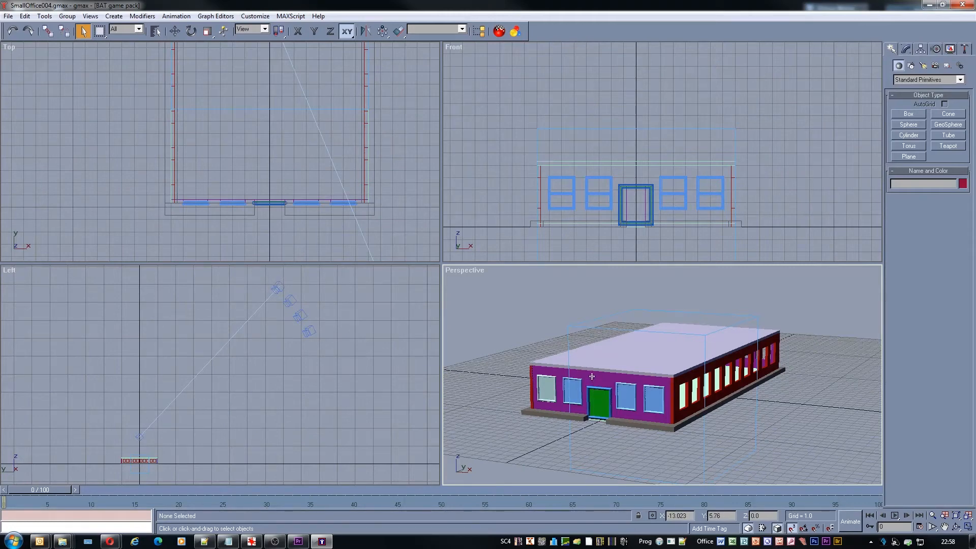
pyautogui.moveTo(587, 360)
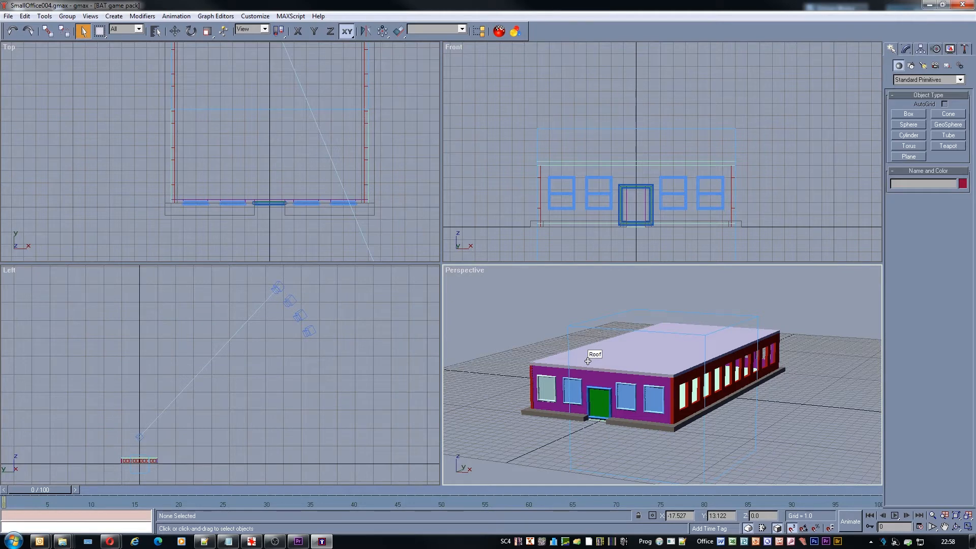
pyautogui.moveTo(609, 381)
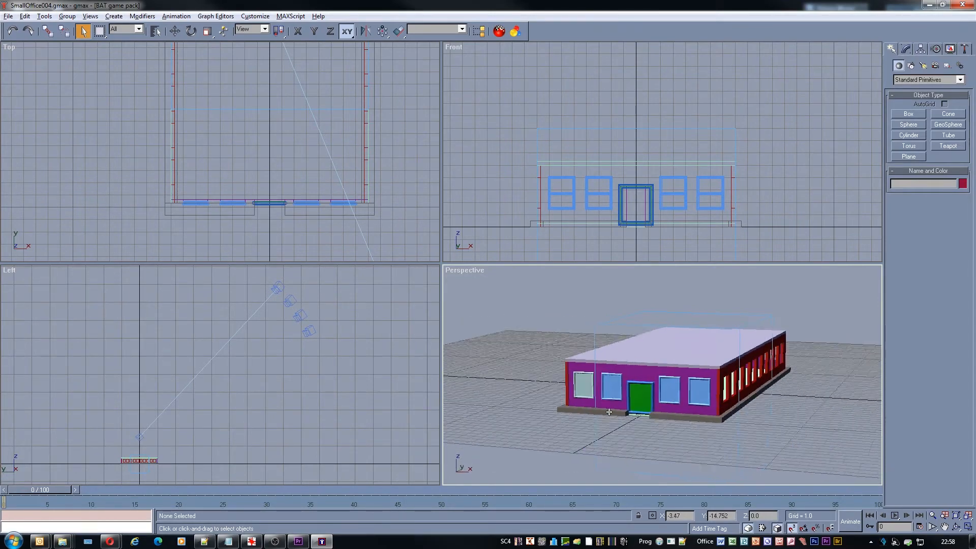
# Orbit the Perspective view to show the office building's front and side walls
pyautogui.moveTo(609, 411); pyautogui.dragTo(593, 418)
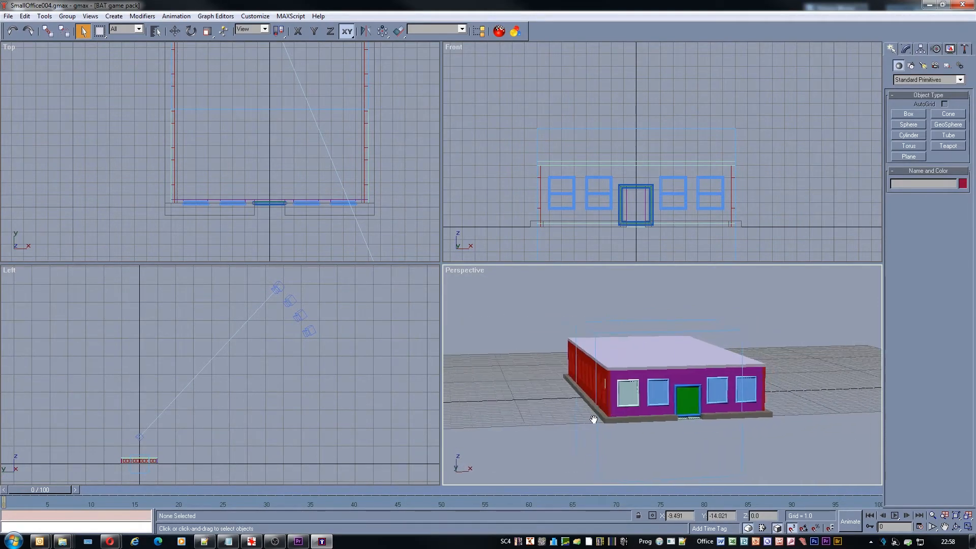
pyautogui.moveTo(591, 419); pyautogui.dragTo(601, 319)
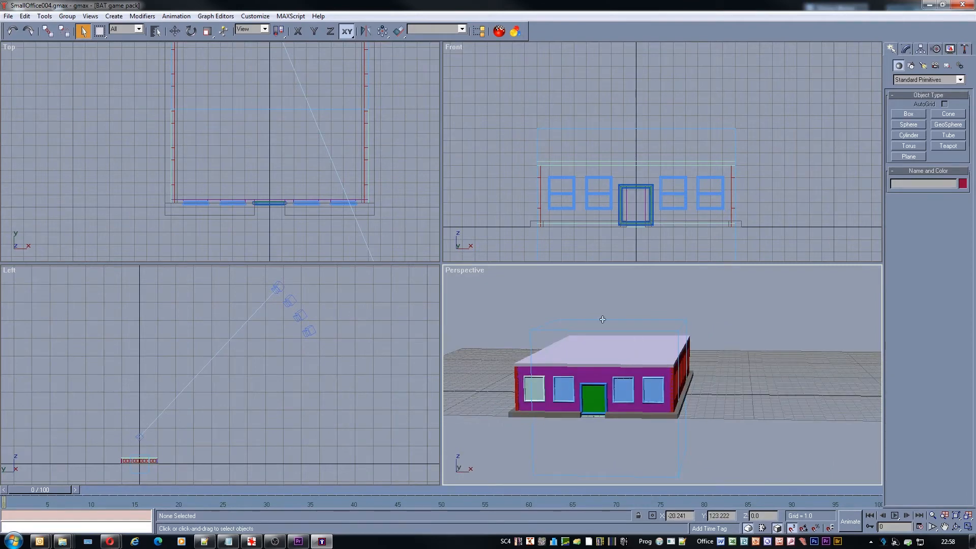
pyautogui.moveTo(602, 319); pyautogui.dragTo(548, 426)
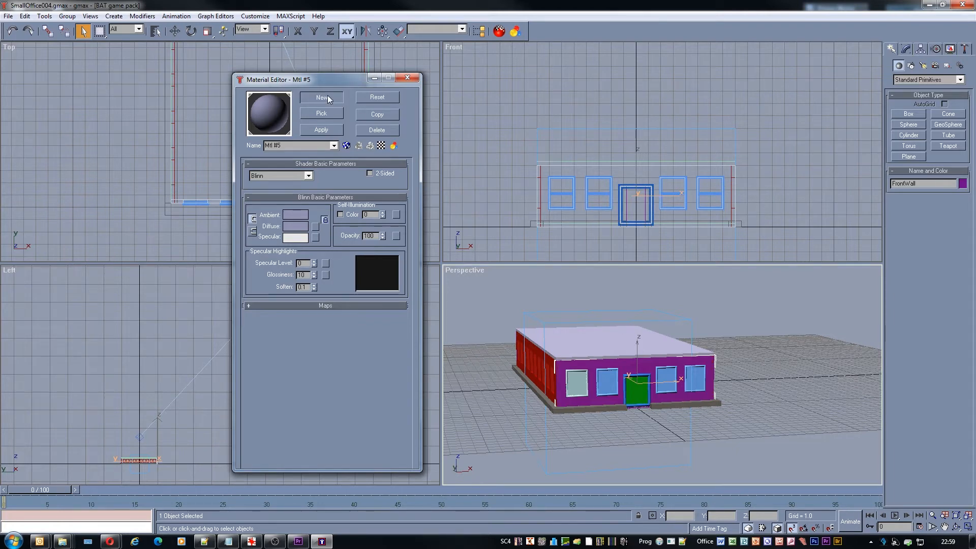
# Create a new Standard material in the Material Editor
pyautogui.click(321, 97)
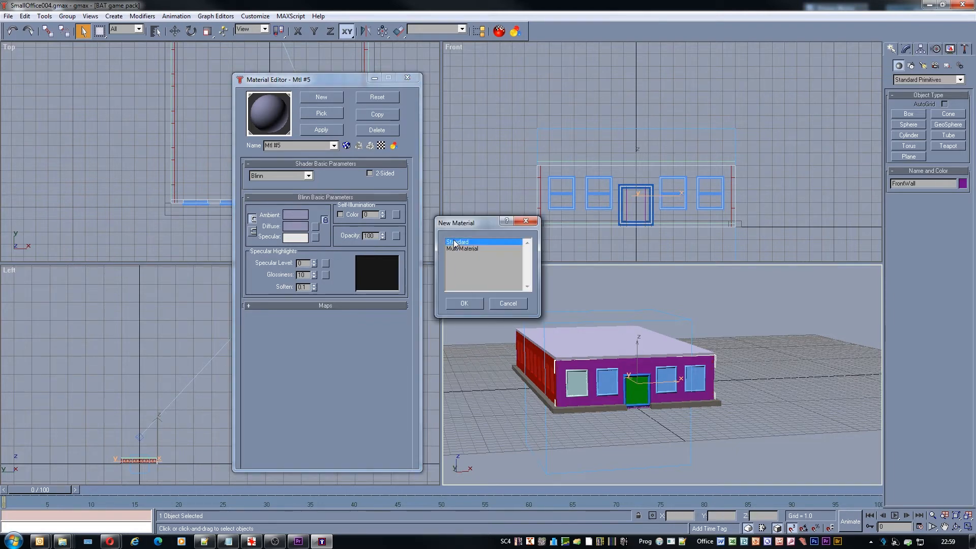
pyautogui.click(463, 304)
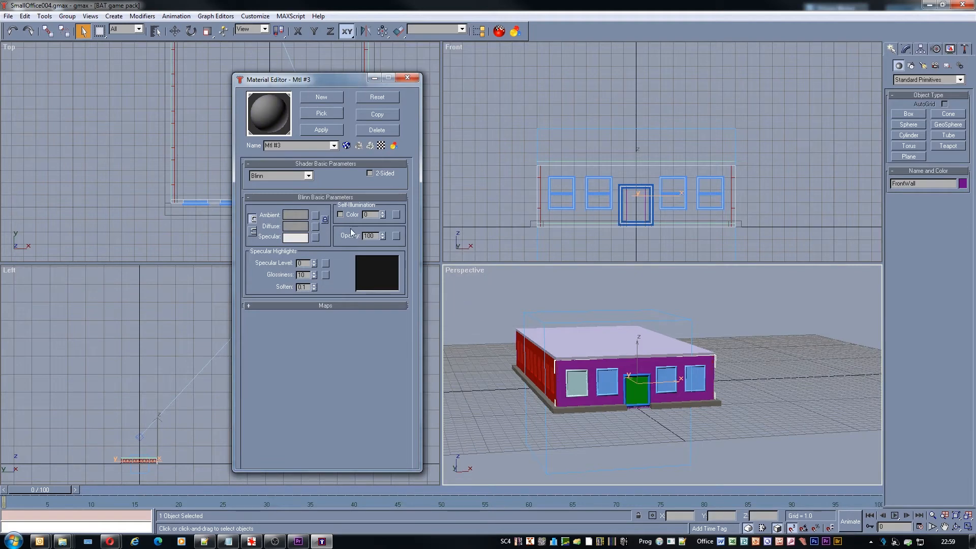
pyautogui.moveTo(317, 190)
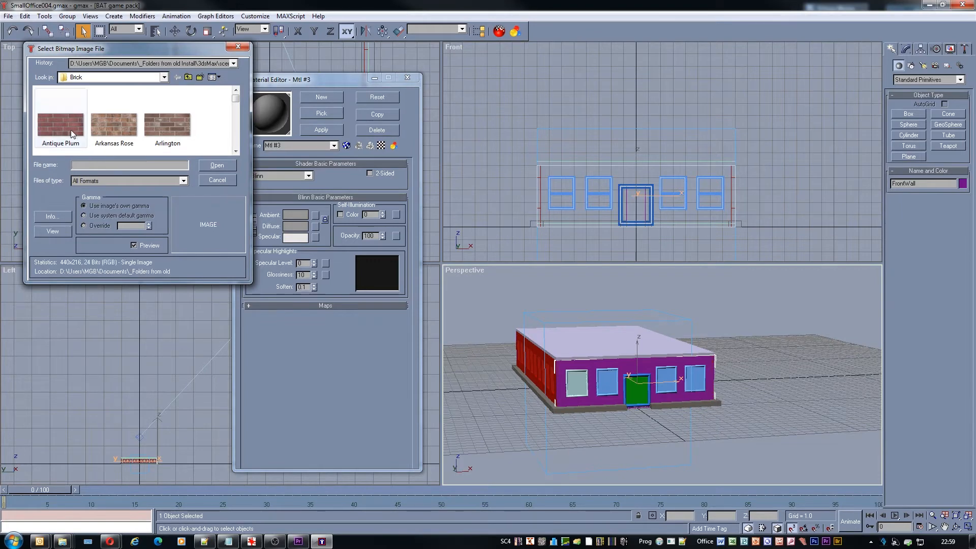
# Preview the brick textures and load Bordeaux as the material's bitmap
pyautogui.click(114, 118)
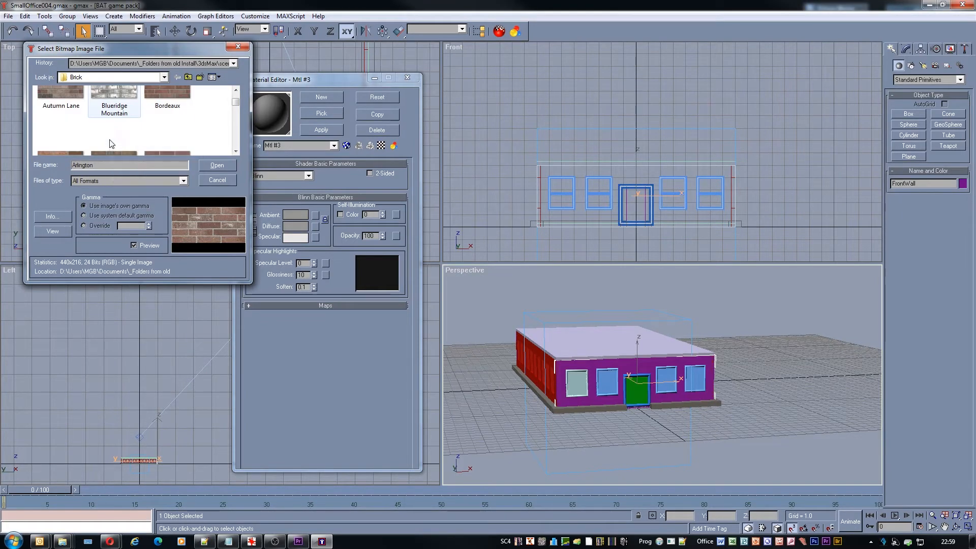
pyautogui.click(114, 119)
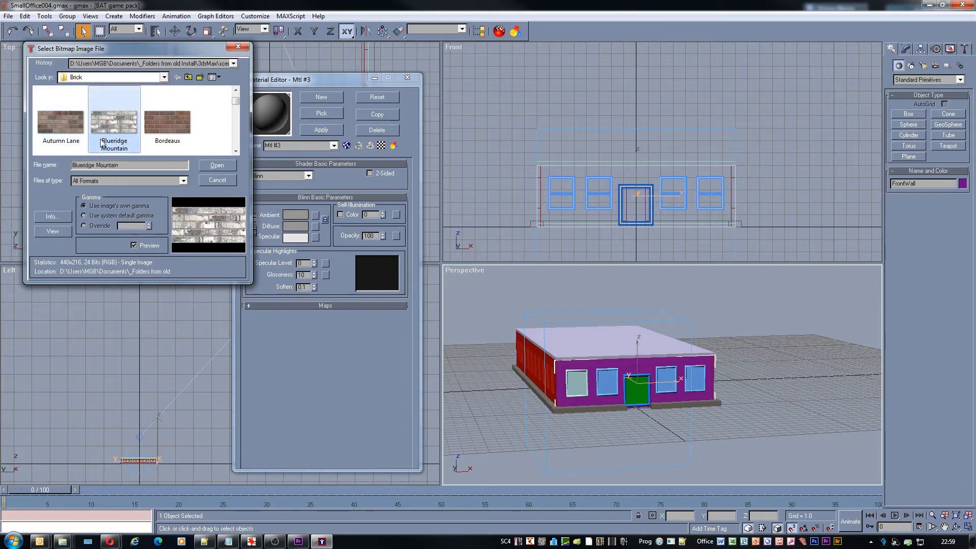
pyautogui.click(167, 116)
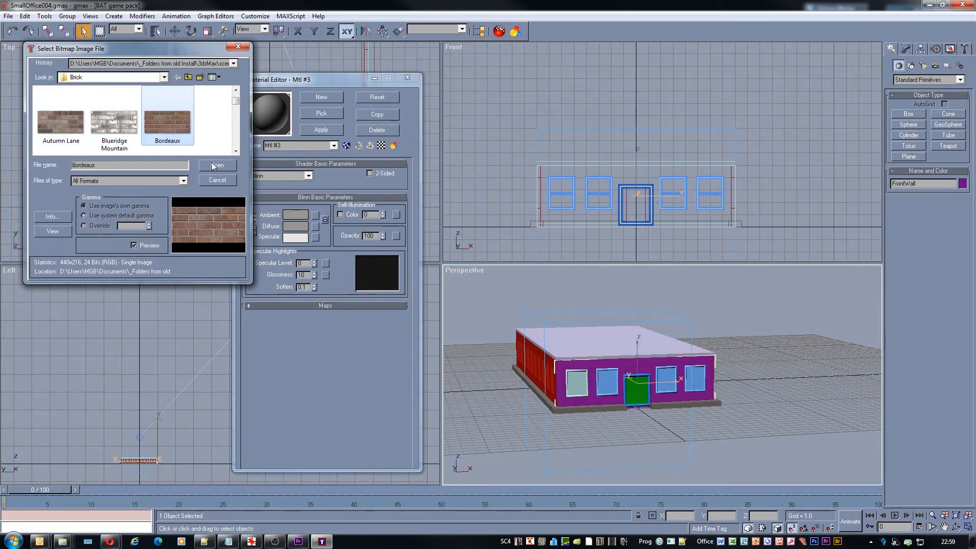
pyautogui.click(217, 165)
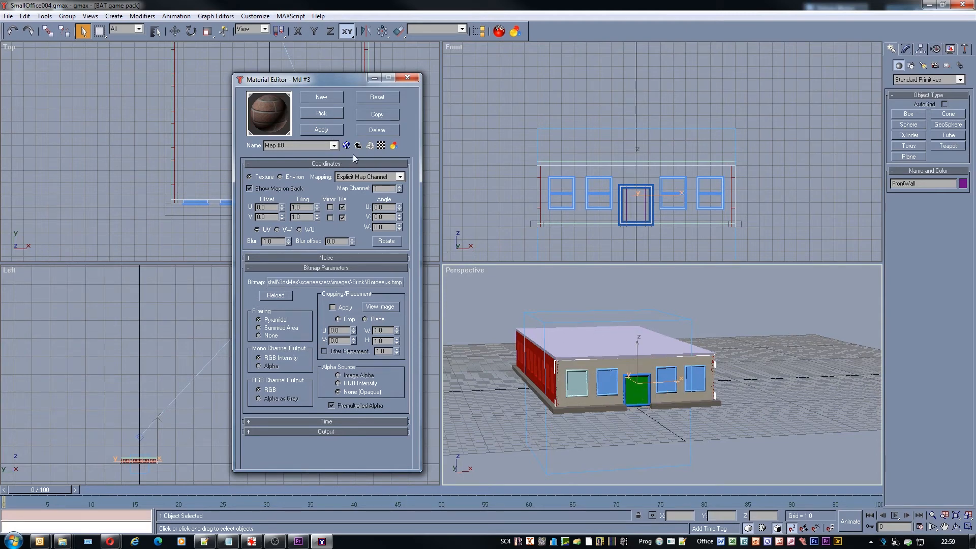
# Show the Bordeaux brick map in the viewport and orbit to face the front wall
pyautogui.click(346, 145)
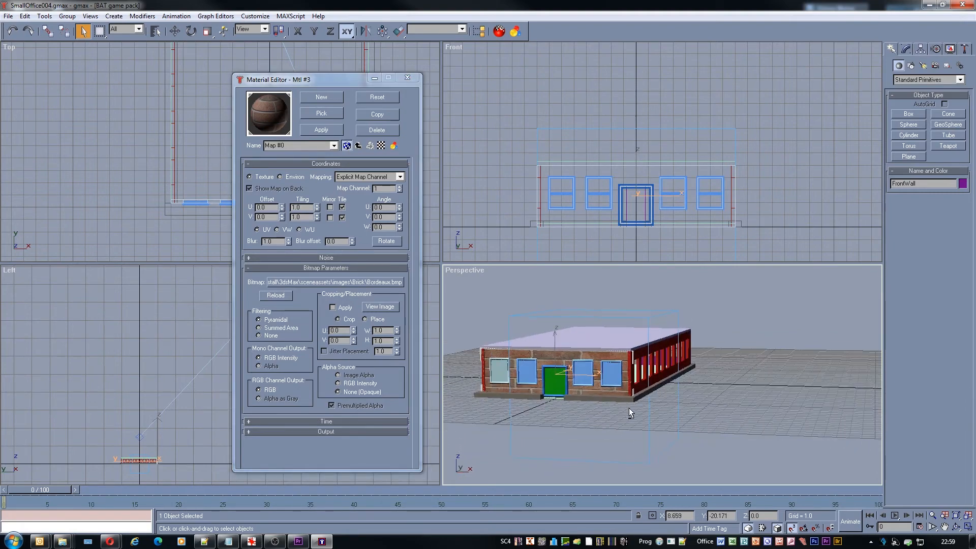
pyautogui.moveTo(630, 412); pyautogui.dragTo(660, 418)
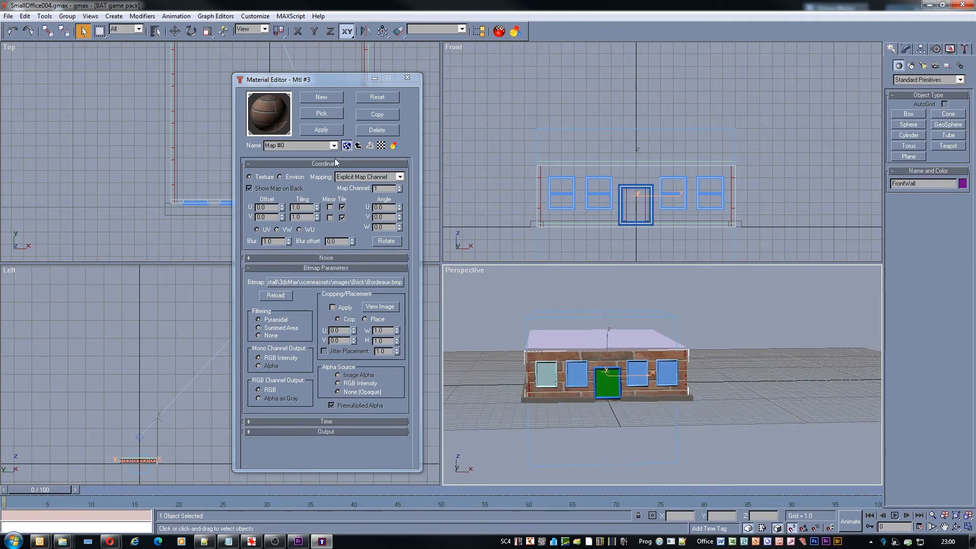
# Return to Mtl #3's top-level settings and open the Diffuse colour picker
pyautogui.click(358, 145)
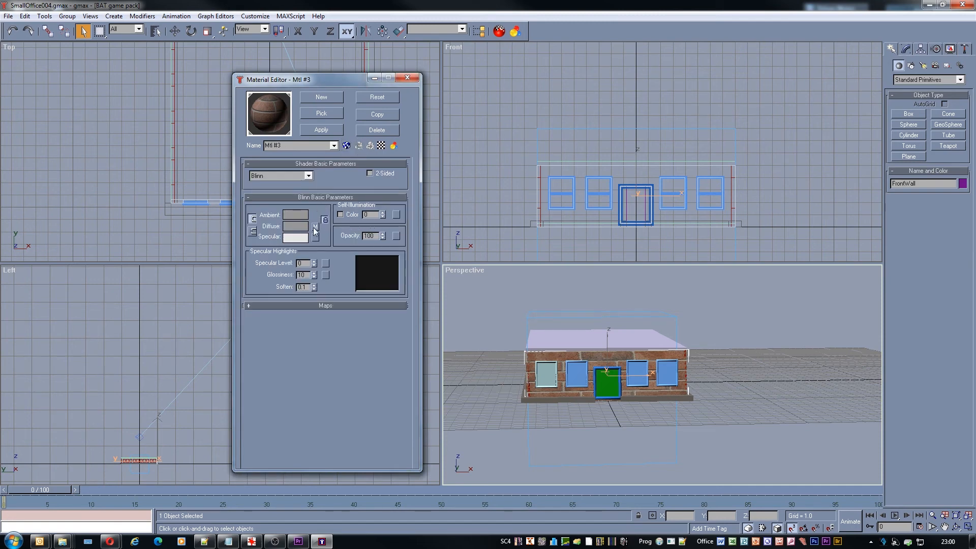
pyautogui.click(316, 225)
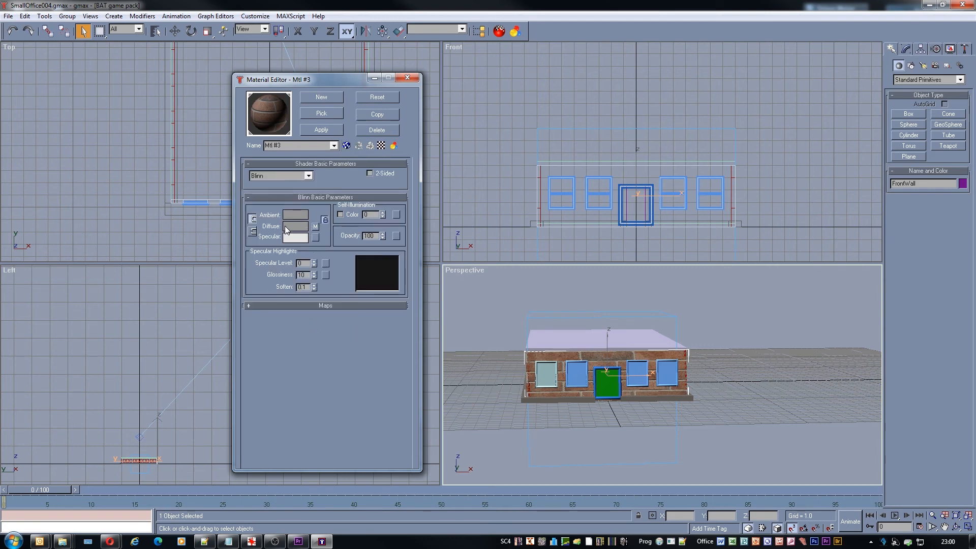
pyautogui.click(295, 226)
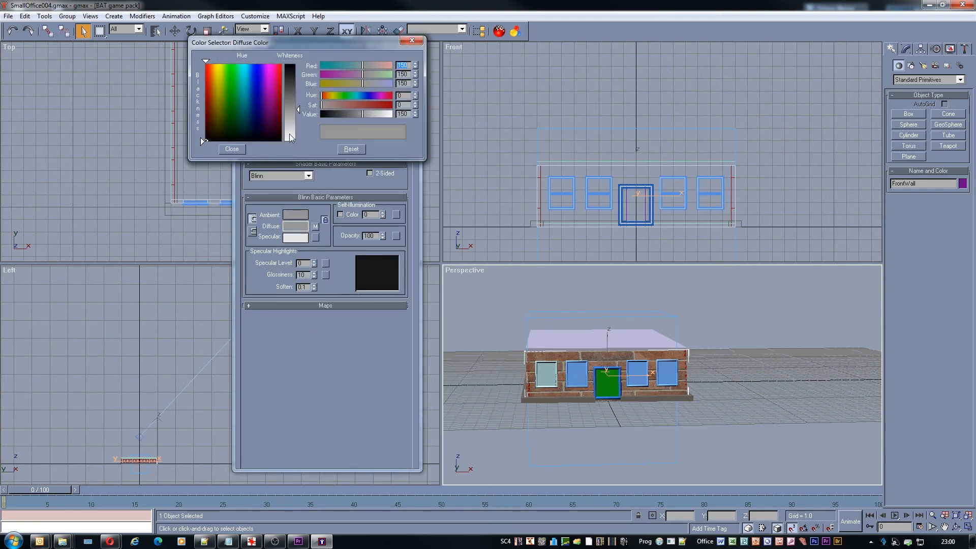
# Set Mtl #3's diffuse colour to light blue and close the Color Selector
pyautogui.click(251, 90)
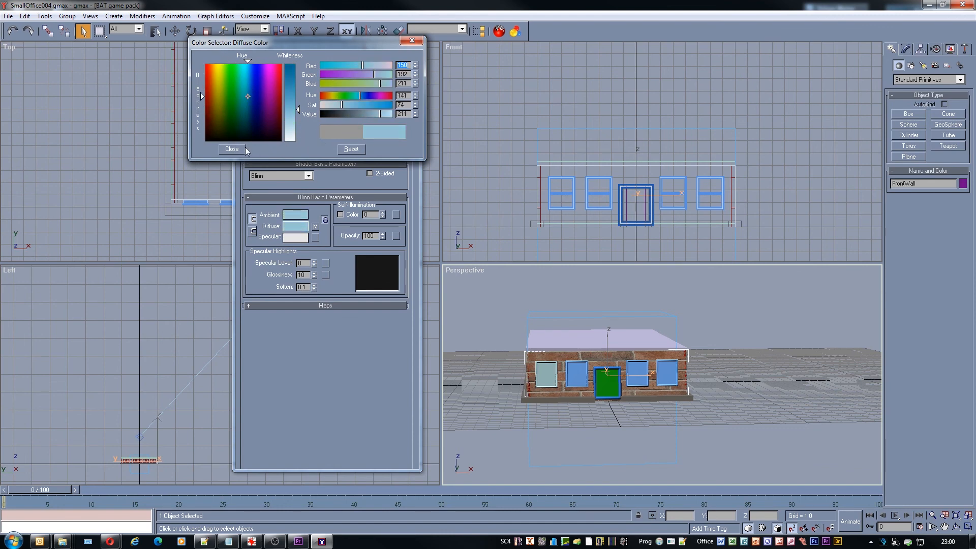
pyautogui.click(232, 149)
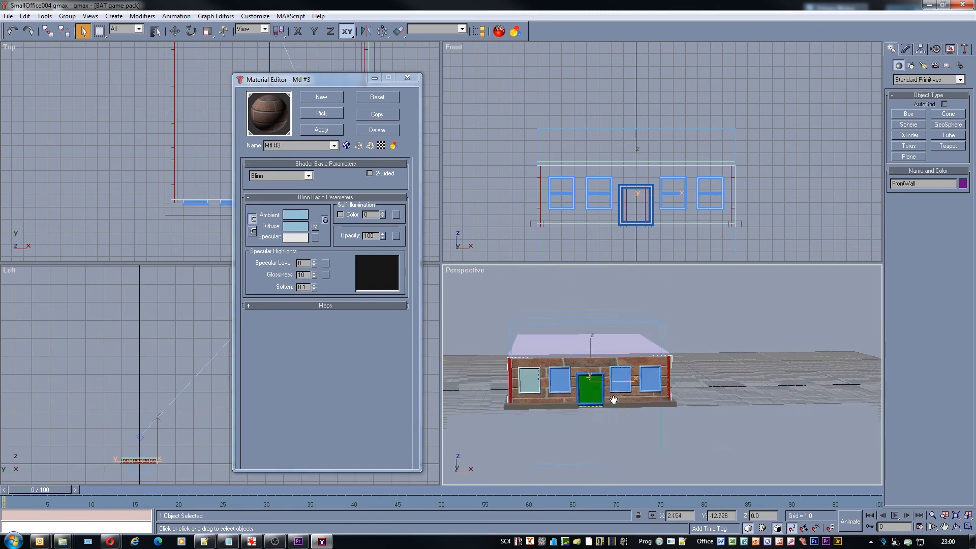